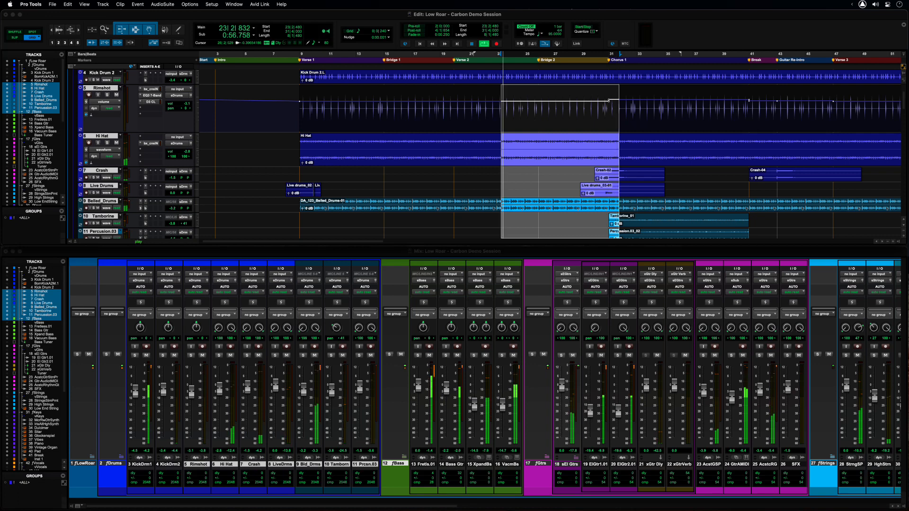
Check the UI Theme in Preferences' Display tab, then close Preferences.
left_click(30, 5)
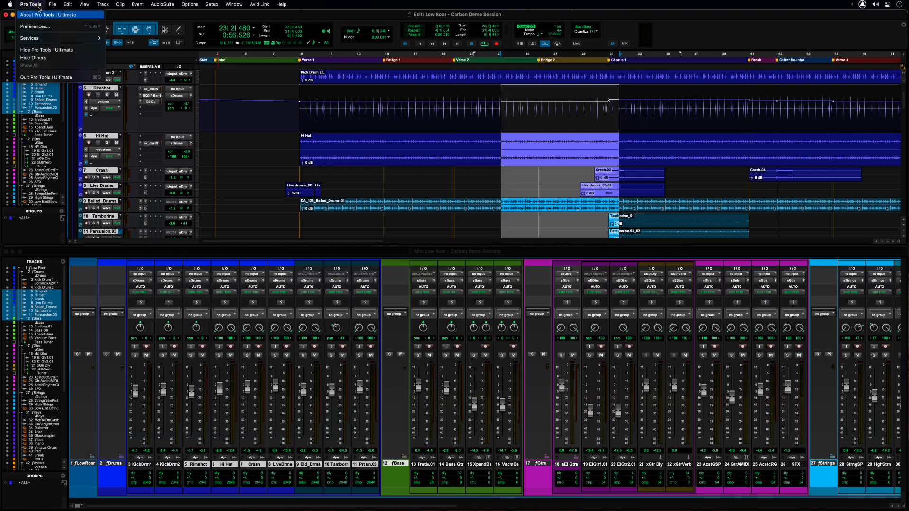
mouse_move(34, 26)
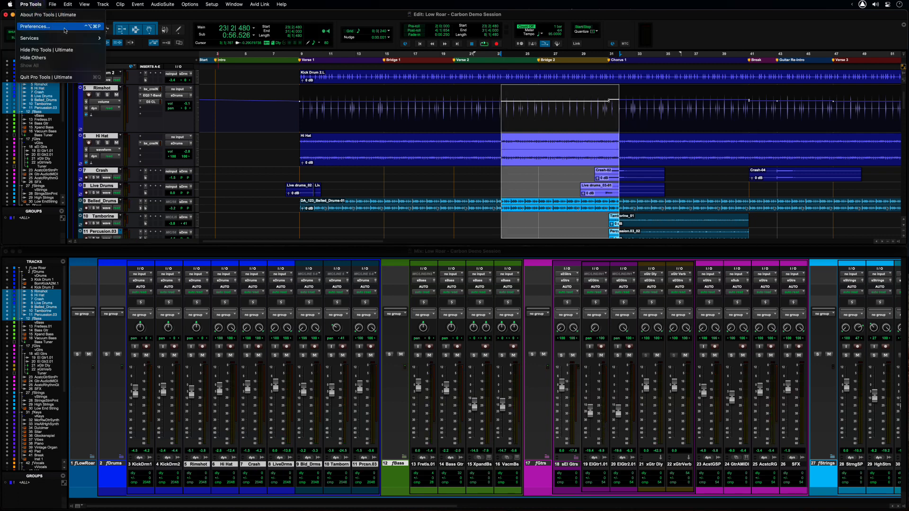
left_click(35, 26)
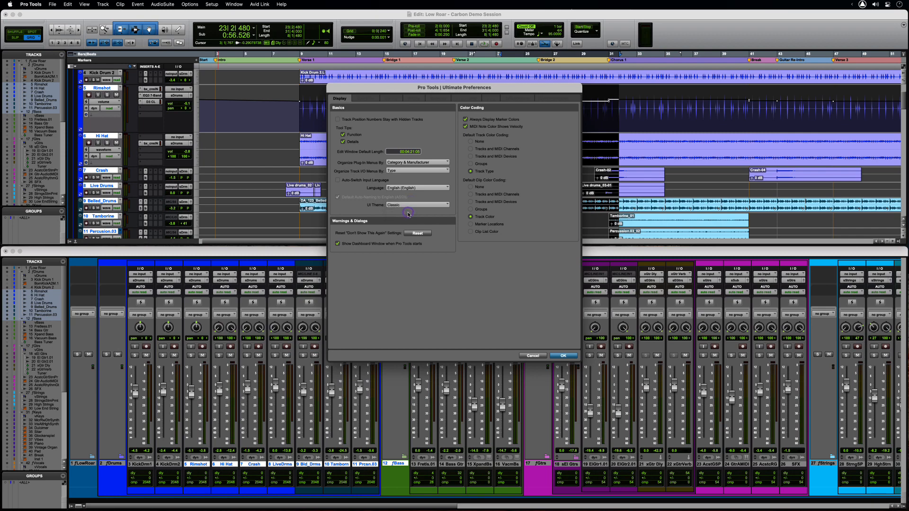
left_click(234, 5)
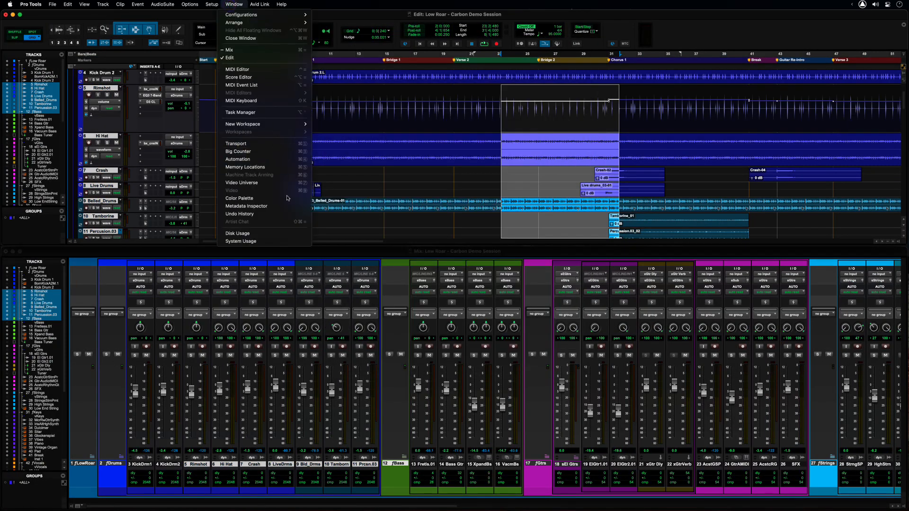
Open the Color Palette and switch UI Theme to Classic, then back to Dark.
left_click(238, 198)
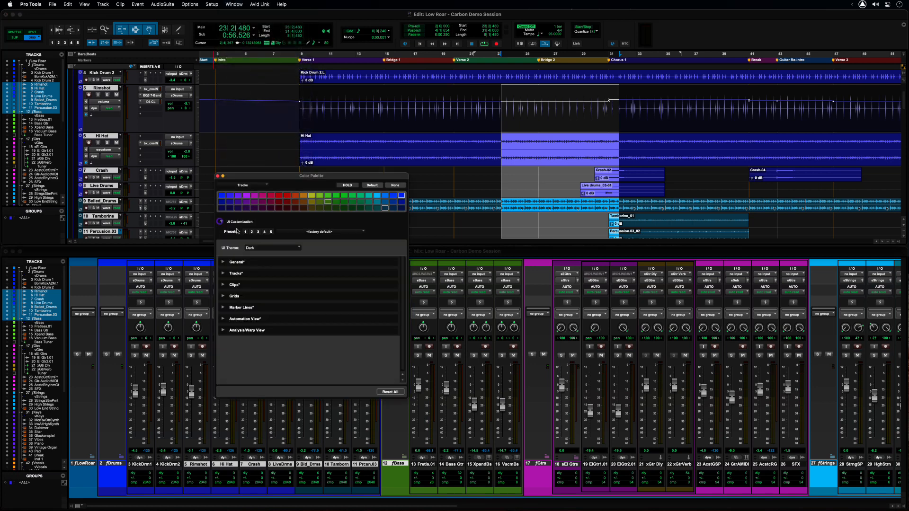
left_click(273, 247)
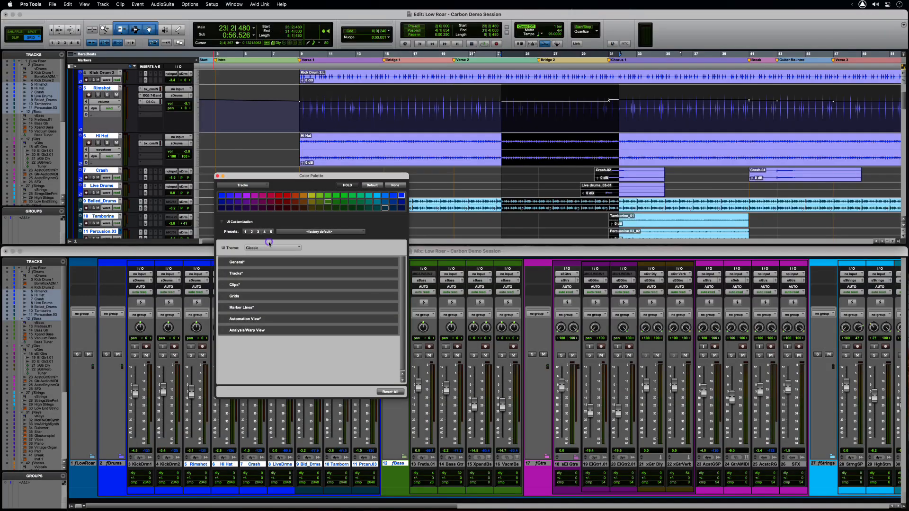
left_click(273, 247)
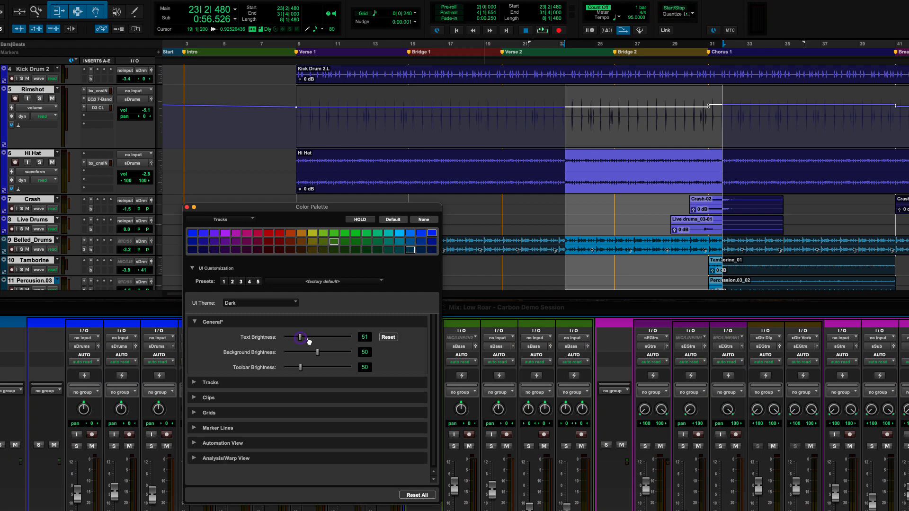
Nudge text brightness, then set general background brightness to 34.
left_click_drag(299, 337, 302, 336)
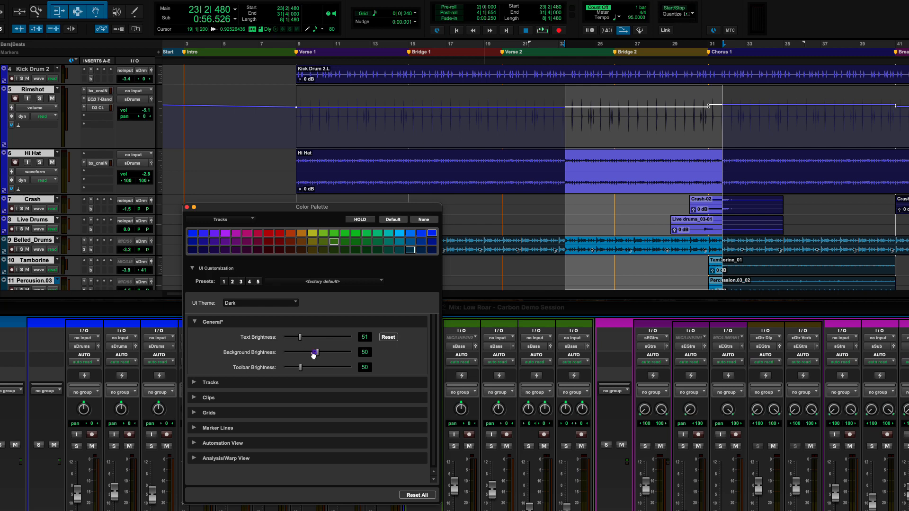
left_click_drag(317, 352, 306, 352)
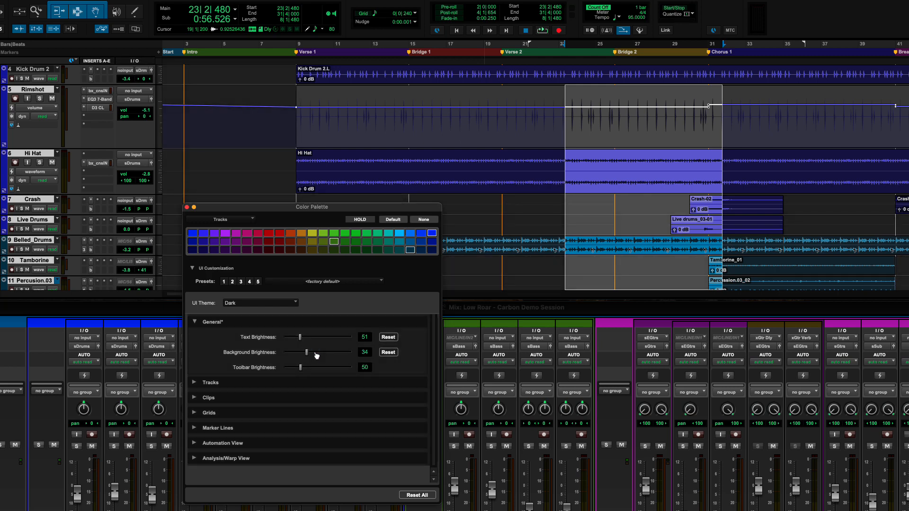
left_click_drag(299, 367, 308, 367)
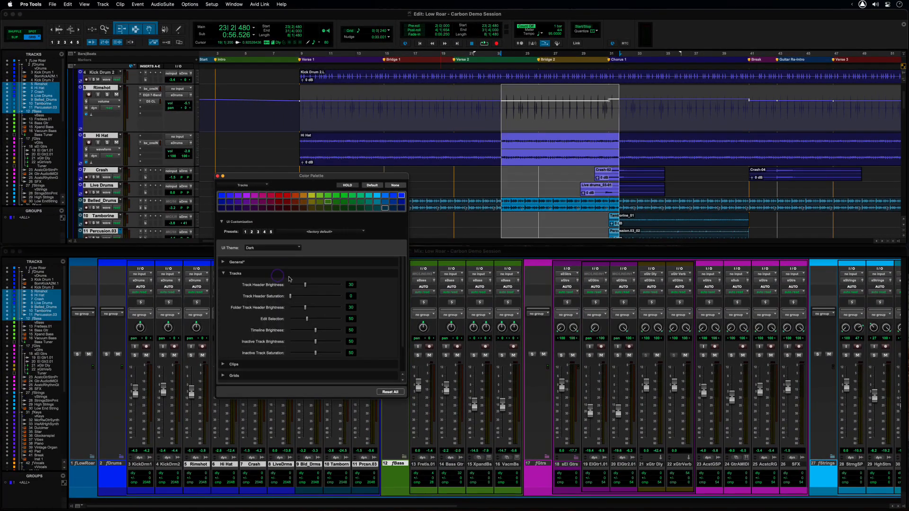
Set edit selection to 43 and track header saturation to 15, then expand Clips.
left_click_drag(307, 318, 313, 319)
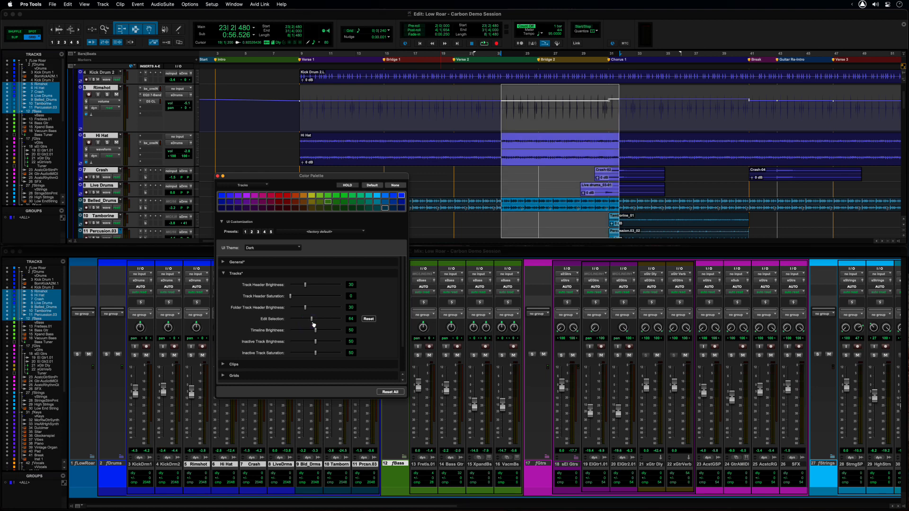
left_click_drag(313, 319, 306, 319)
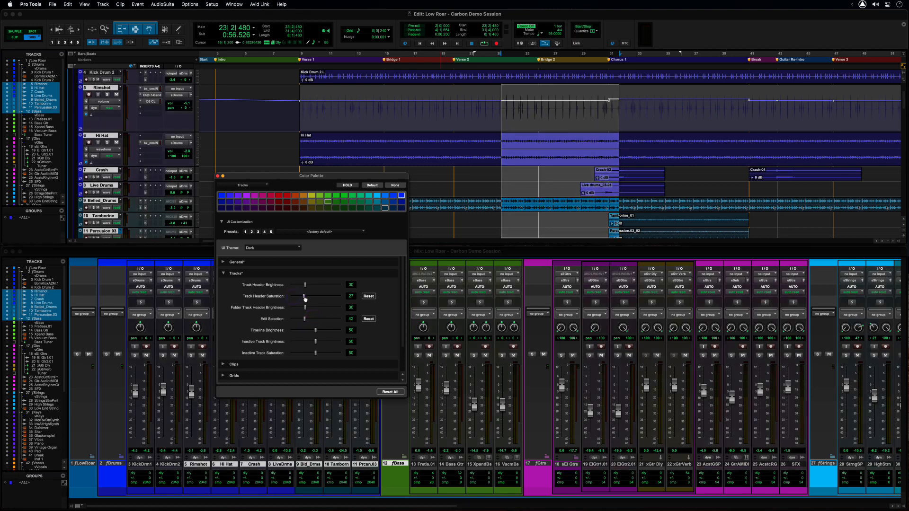
left_click_drag(305, 296, 297, 297)
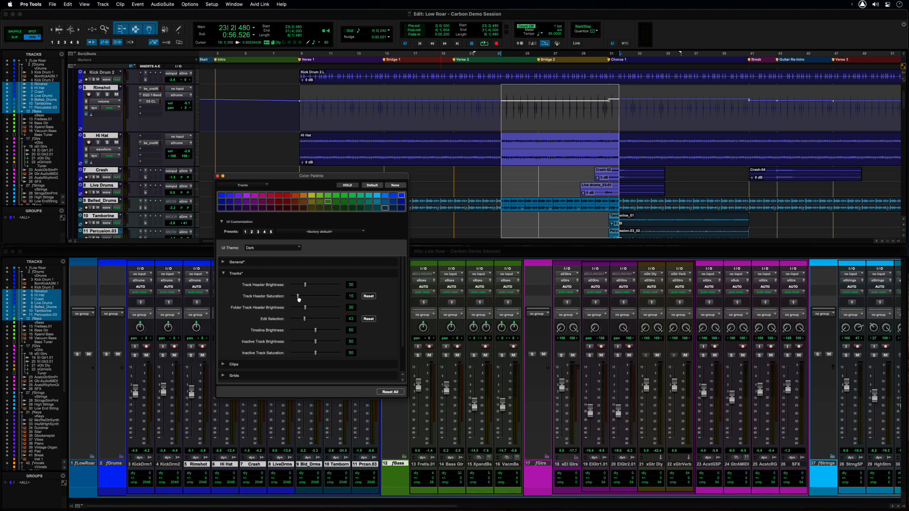
left_click(223, 284)
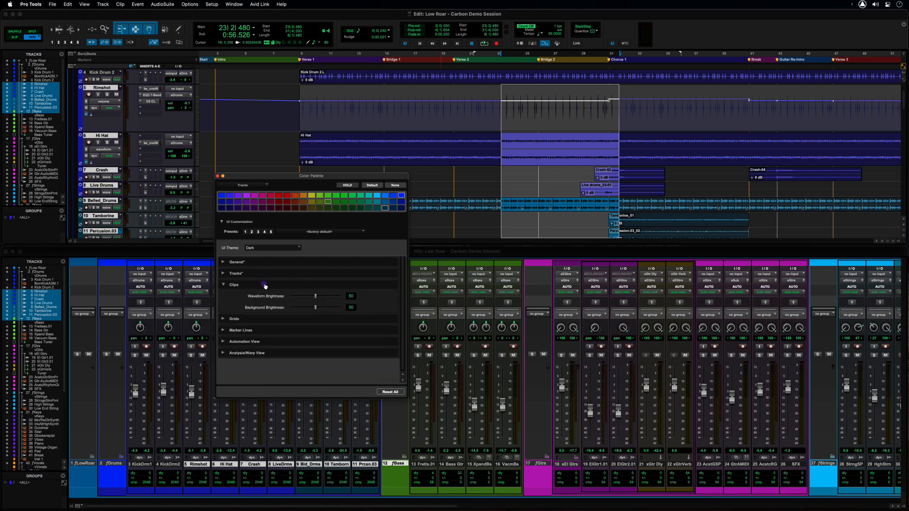
Raise clip waveform brightness to 70 in the Clips section.
left_click_drag(316, 296, 335, 296)
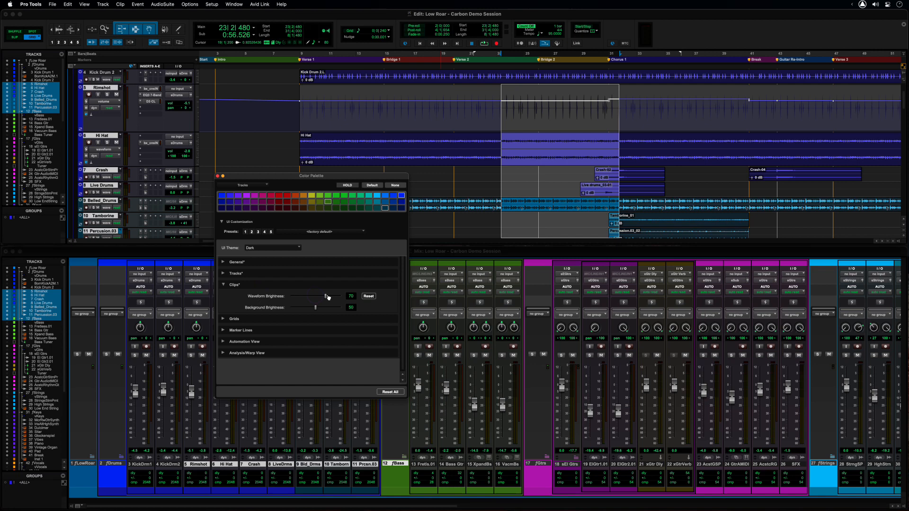
left_click_drag(315, 307, 318, 307)
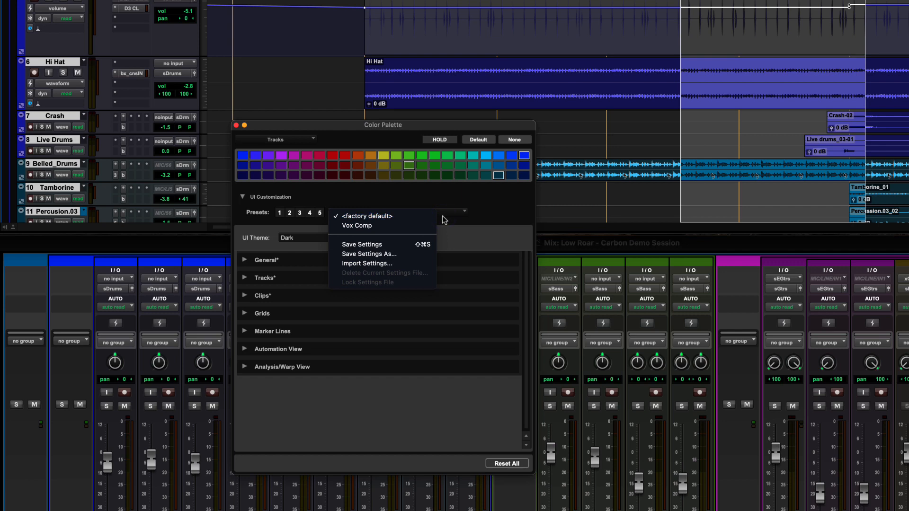
mouse_move(368, 254)
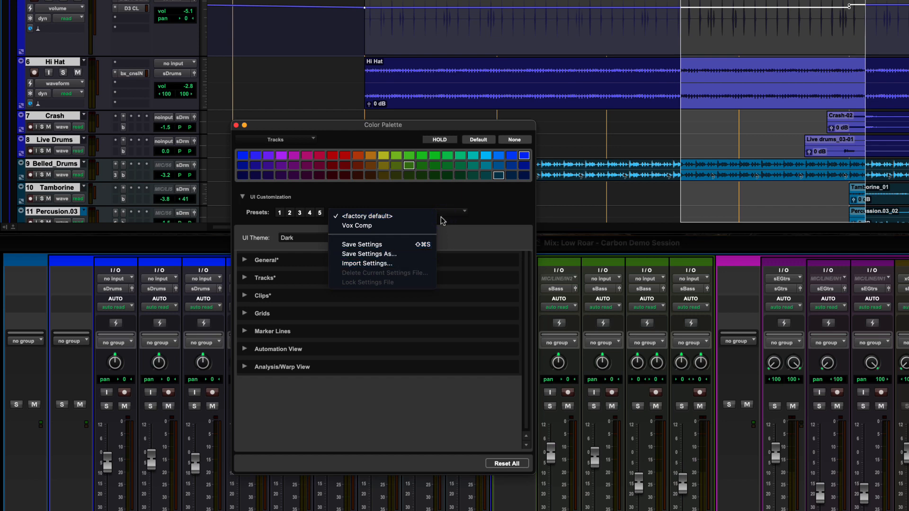
Save the current UI customization as the 'Vox Comp' preset.
left_click(356, 226)
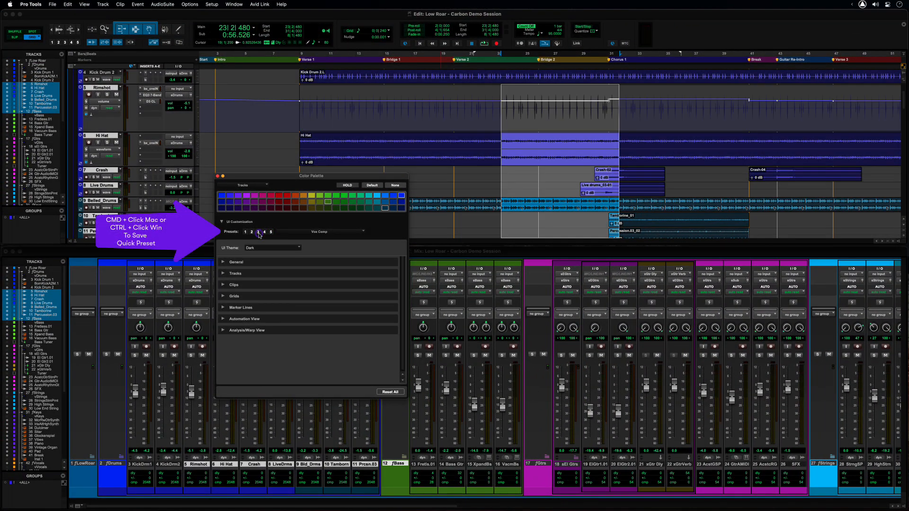
Recall quick preset 2 to switch the theme to Classic.
left_click(273, 247)
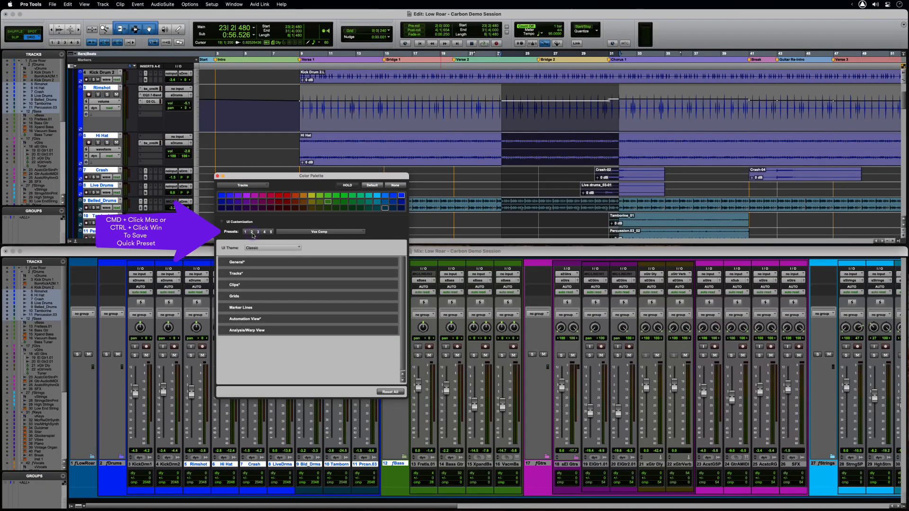